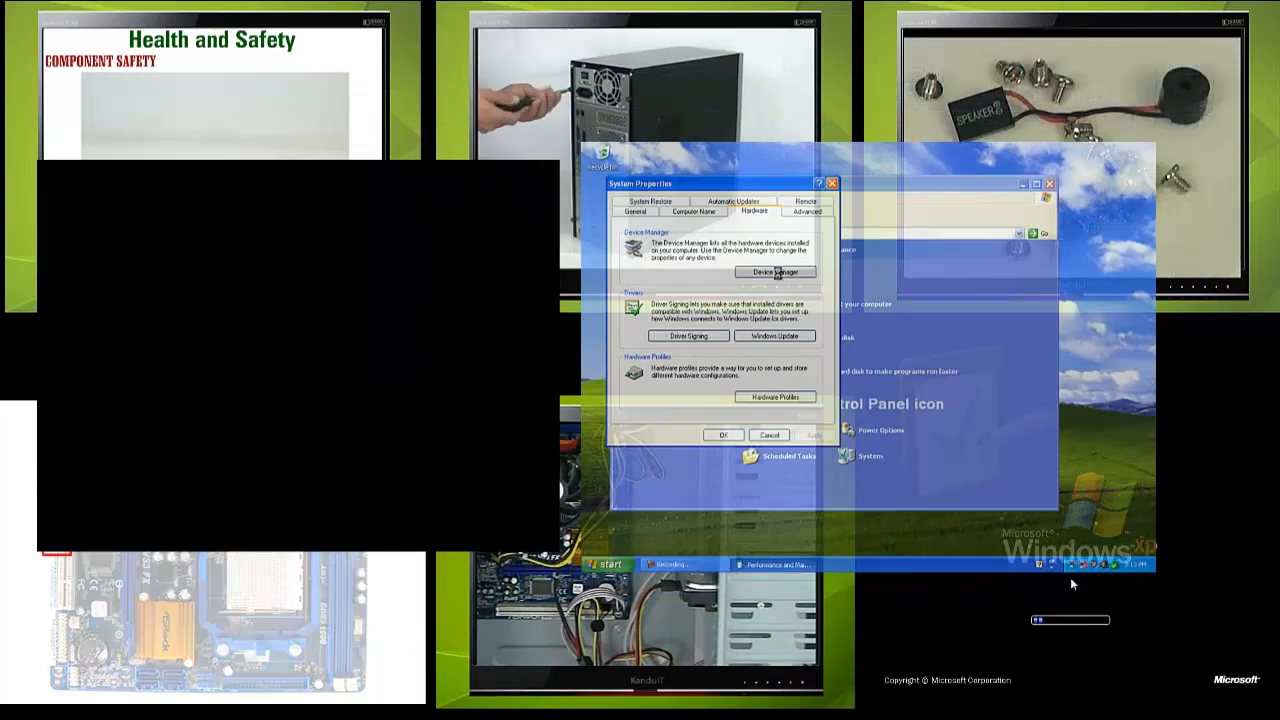
left_click(776, 272)
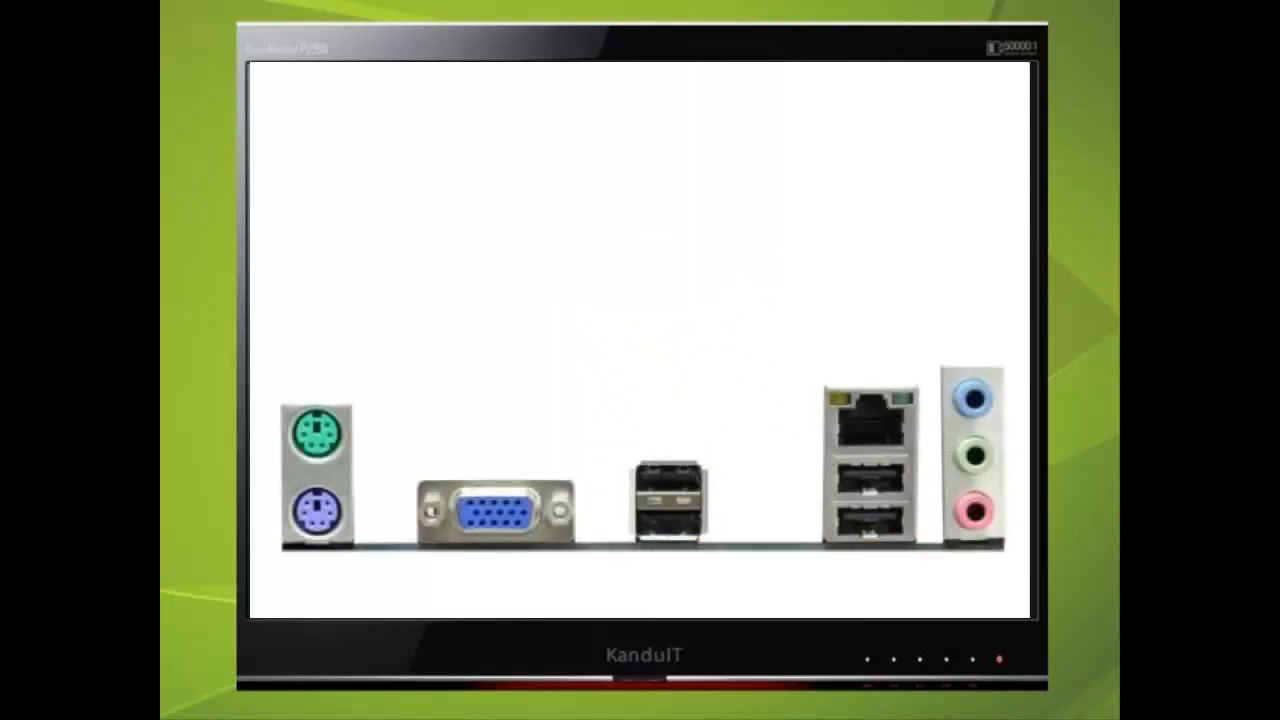
left_click(868, 424)
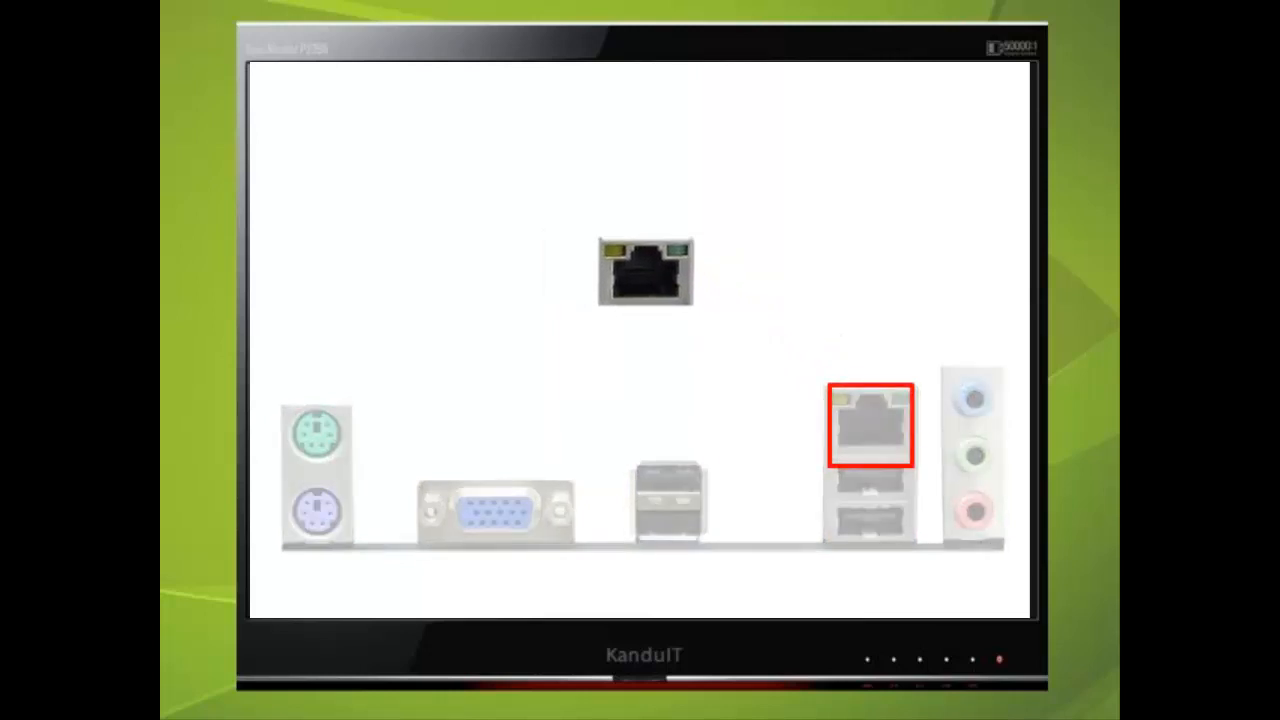